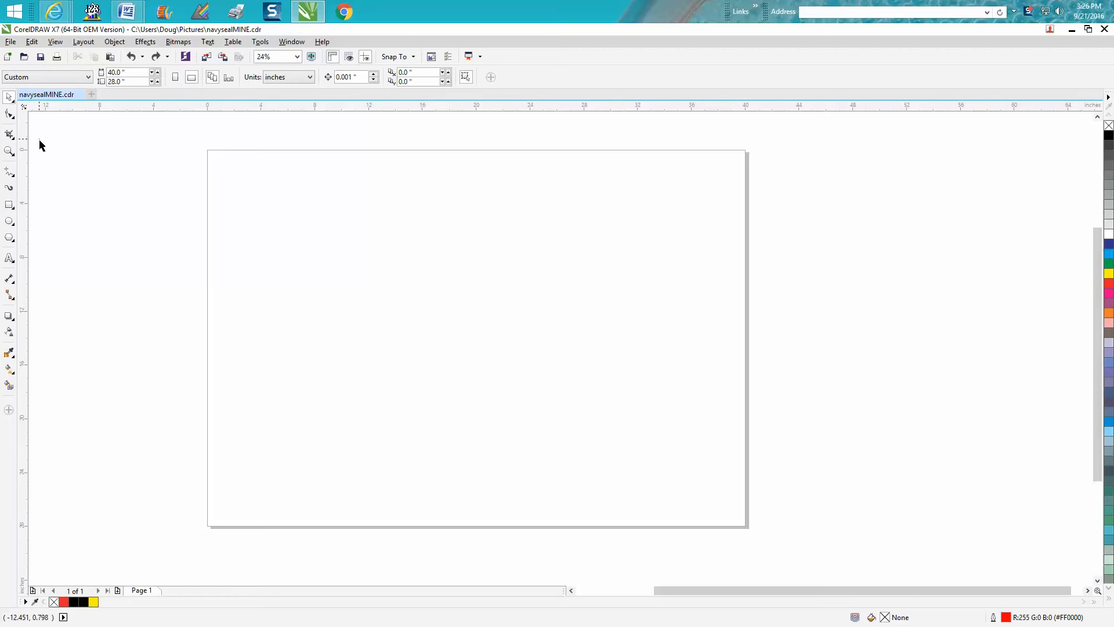
mouse_move(40, 148)
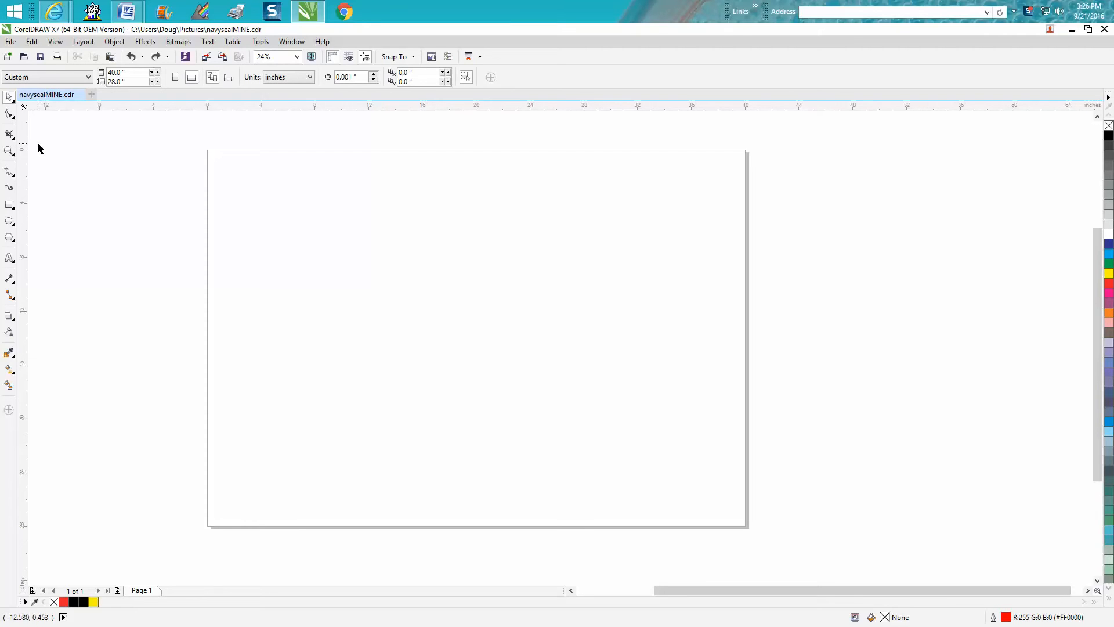
mouse_move(53, 147)
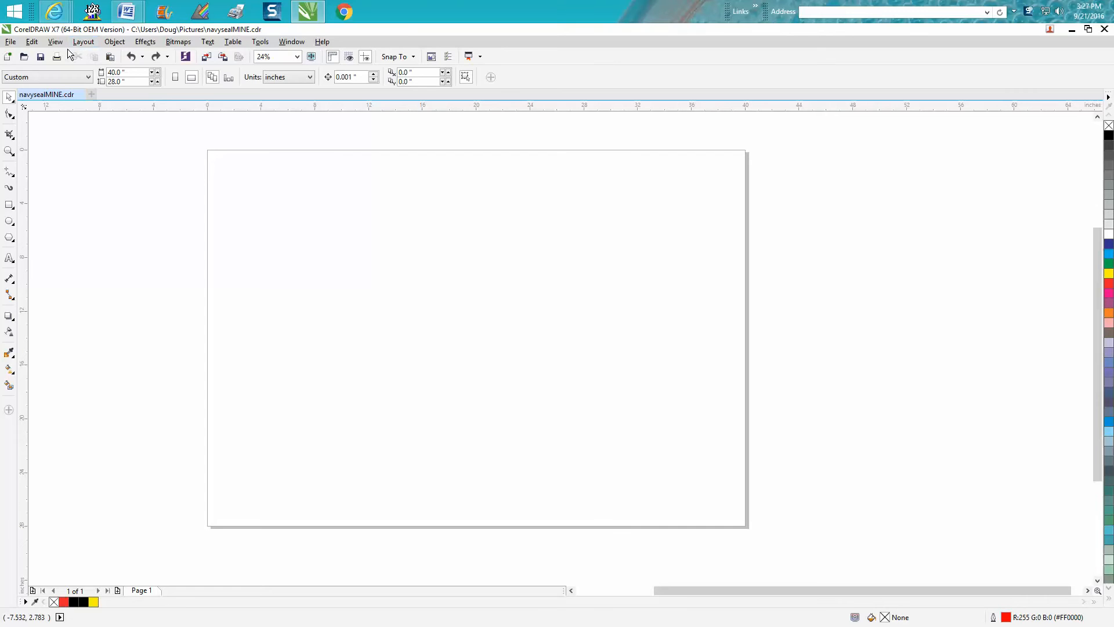
- Show the Horizontal guidelines page under Tools > Options > Document > Guidelines
left_click(54, 41)
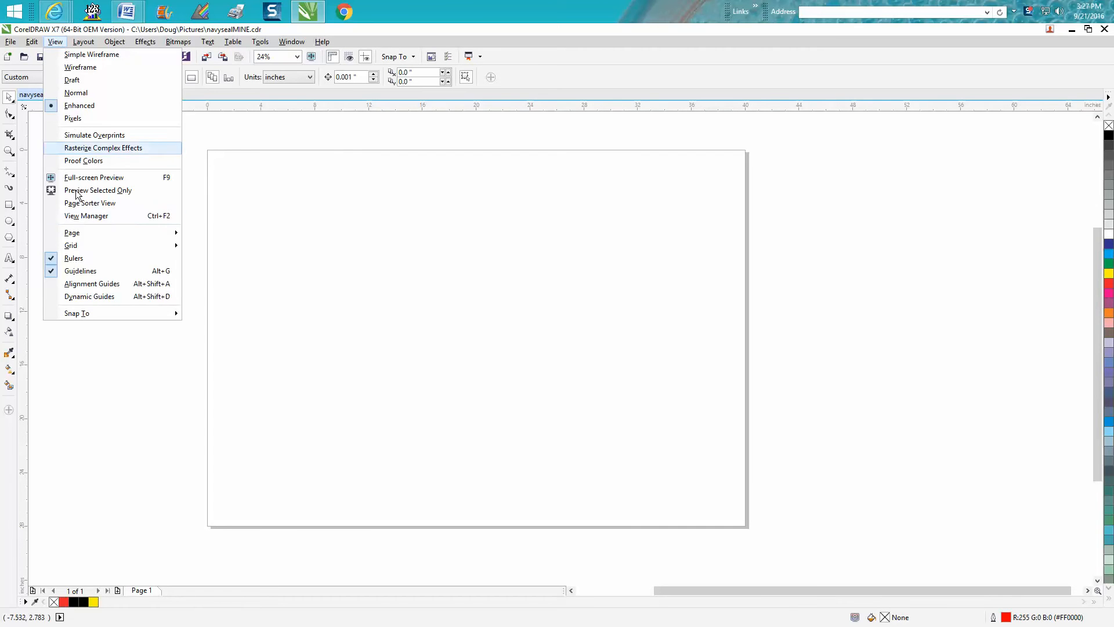
mouse_move(84, 313)
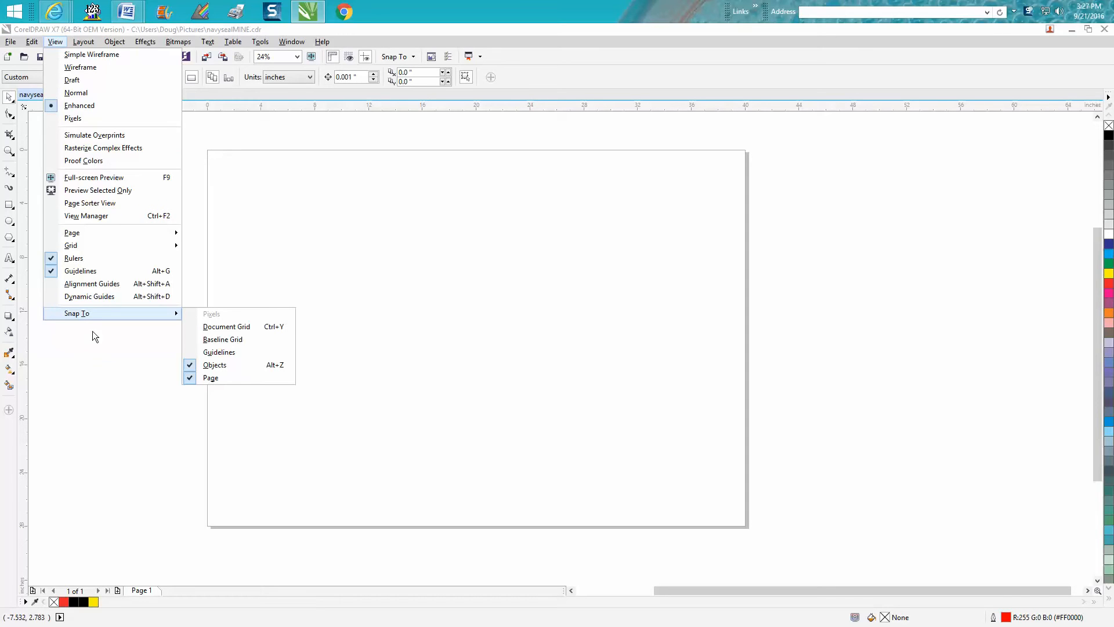
mouse_move(70, 351)
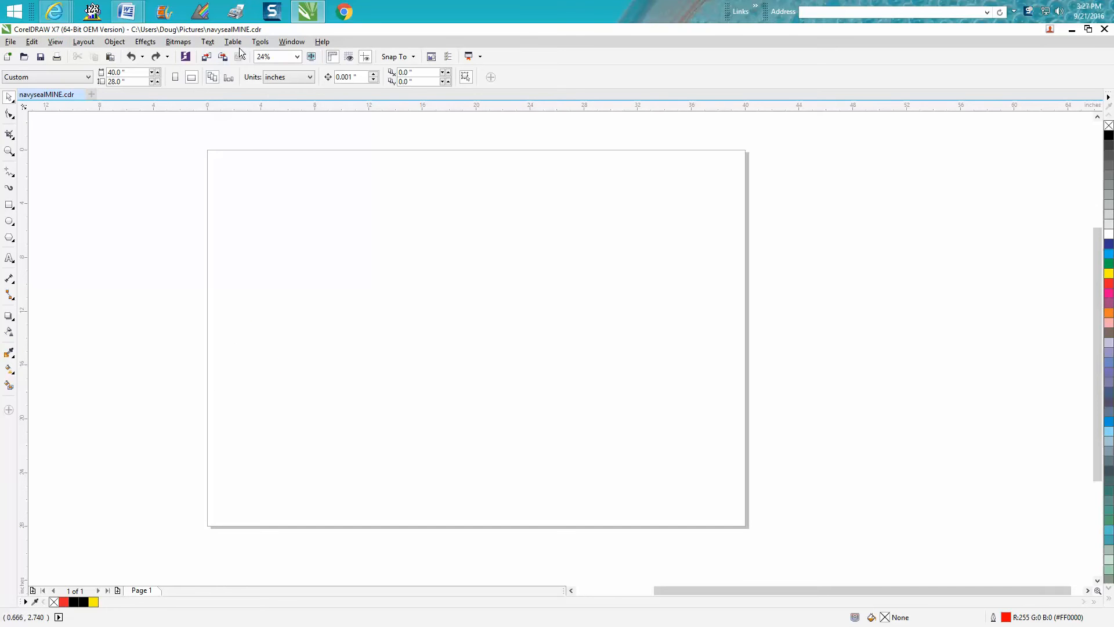
left_click(260, 41)
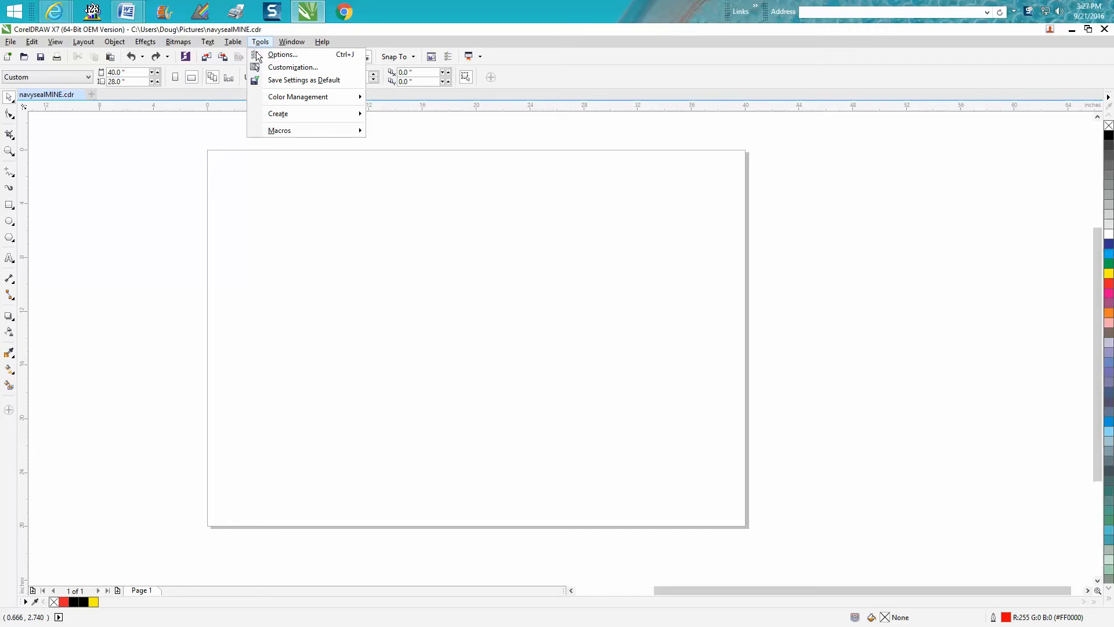
left_click(283, 54)
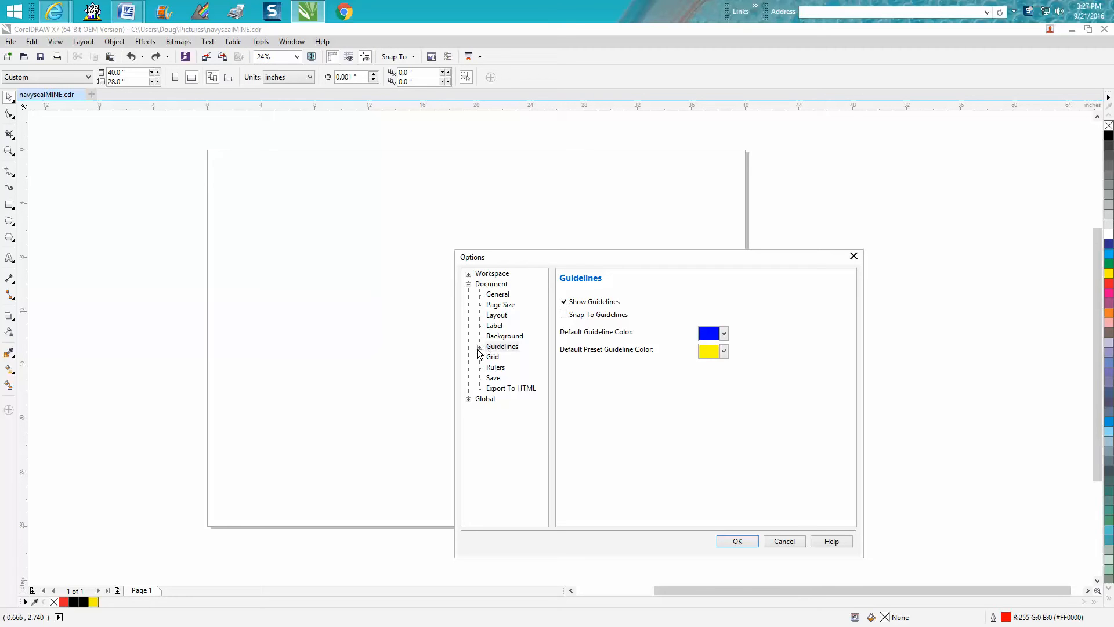
left_click(479, 345)
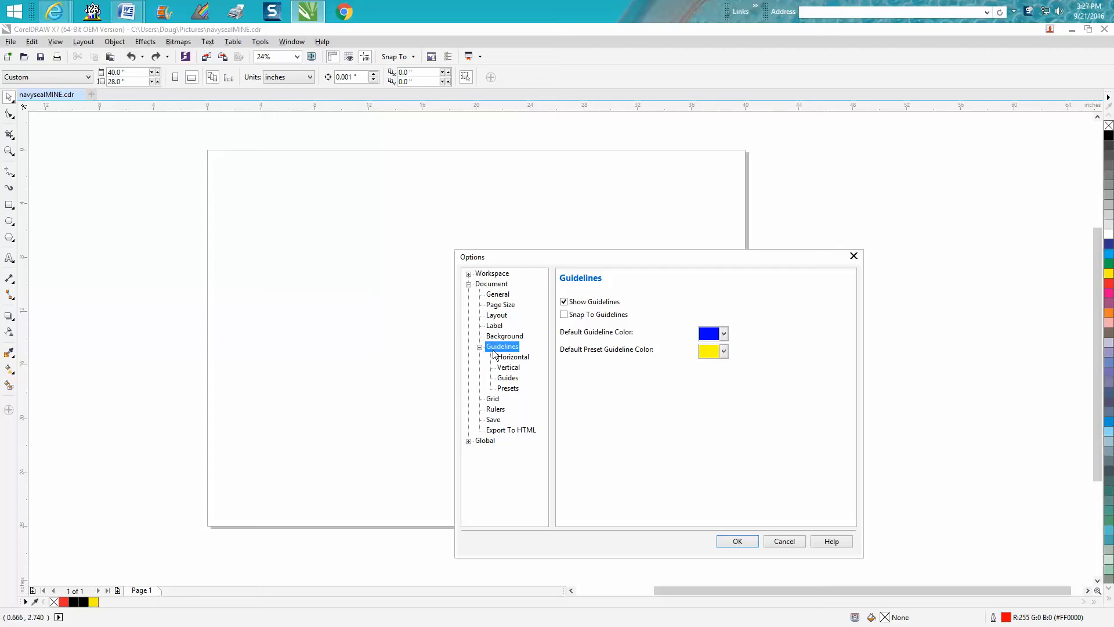
left_click(513, 356)
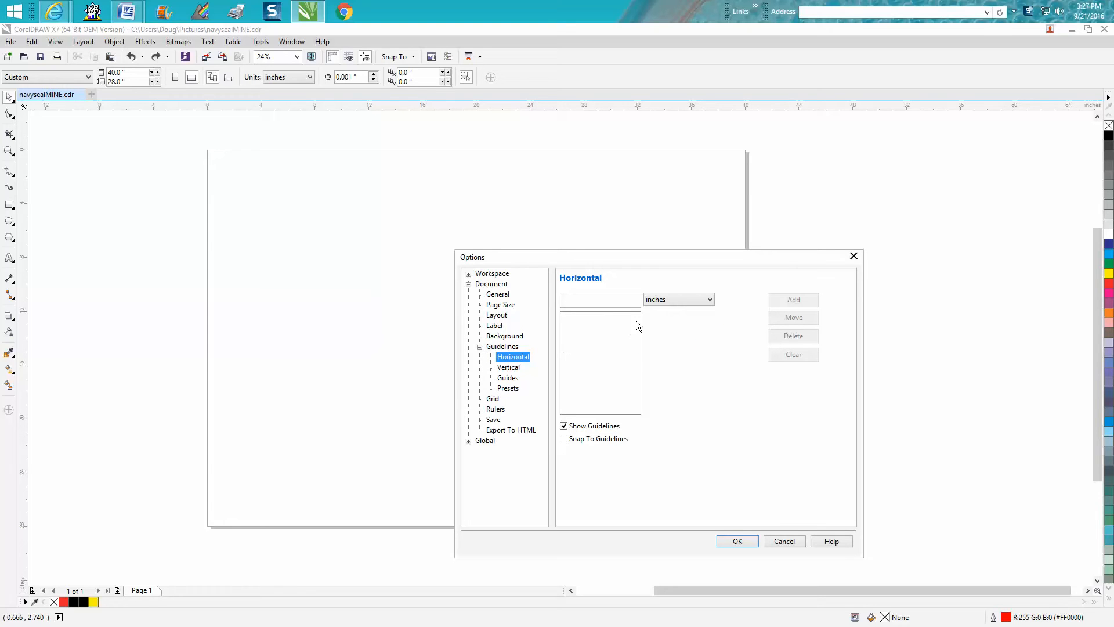
- Add horizontal guidelines at 0, -4, -8, -12 and -16 inches
left_click(599, 300)
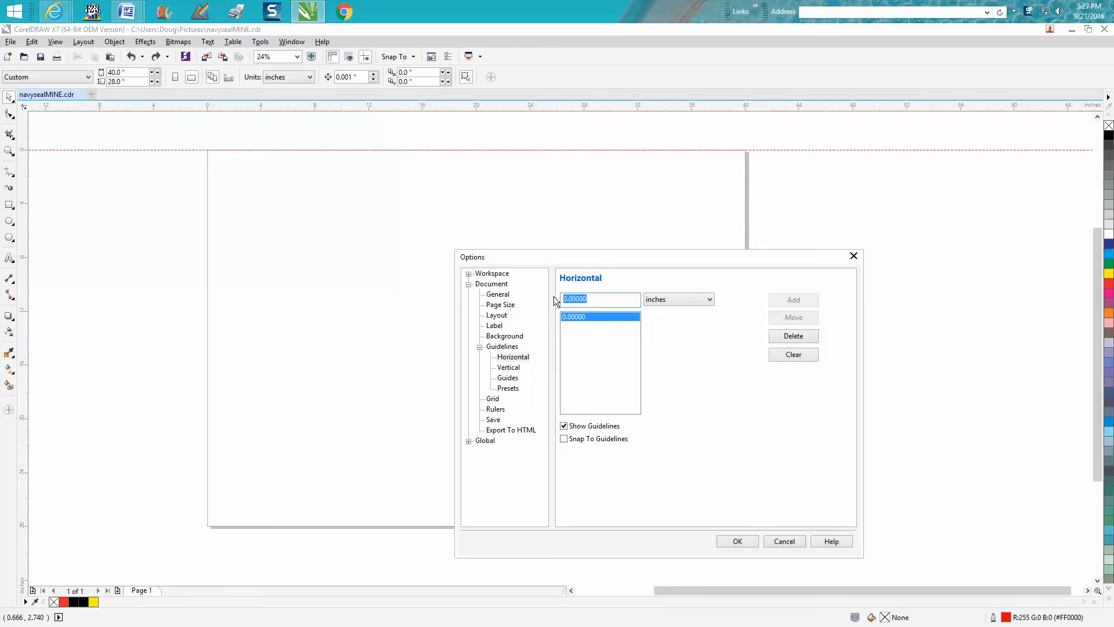
type("-4")
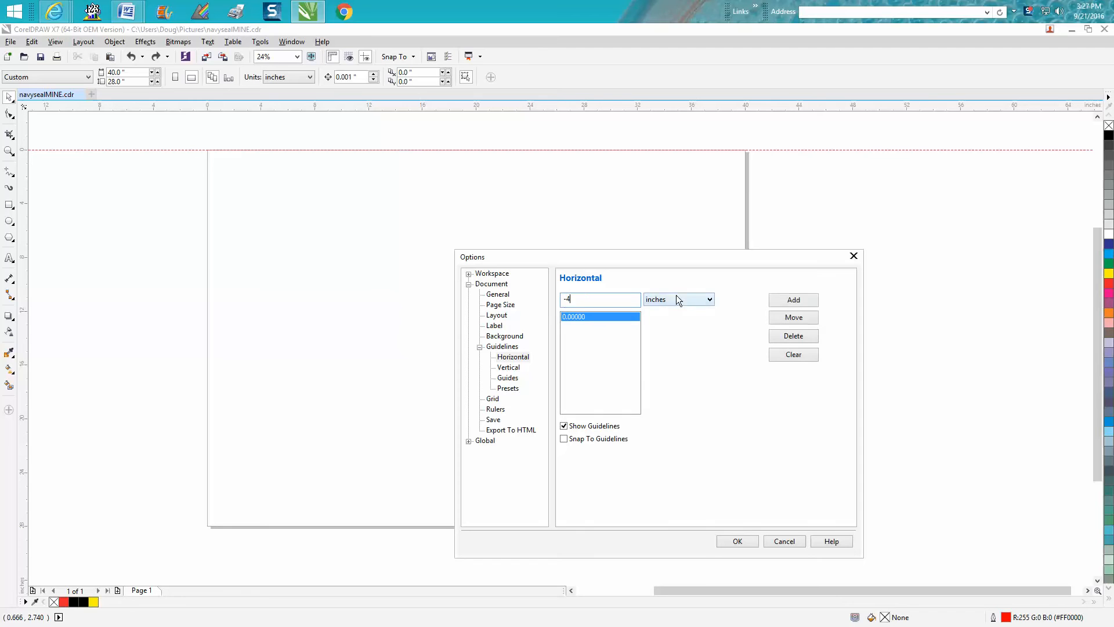
left_click(793, 299)
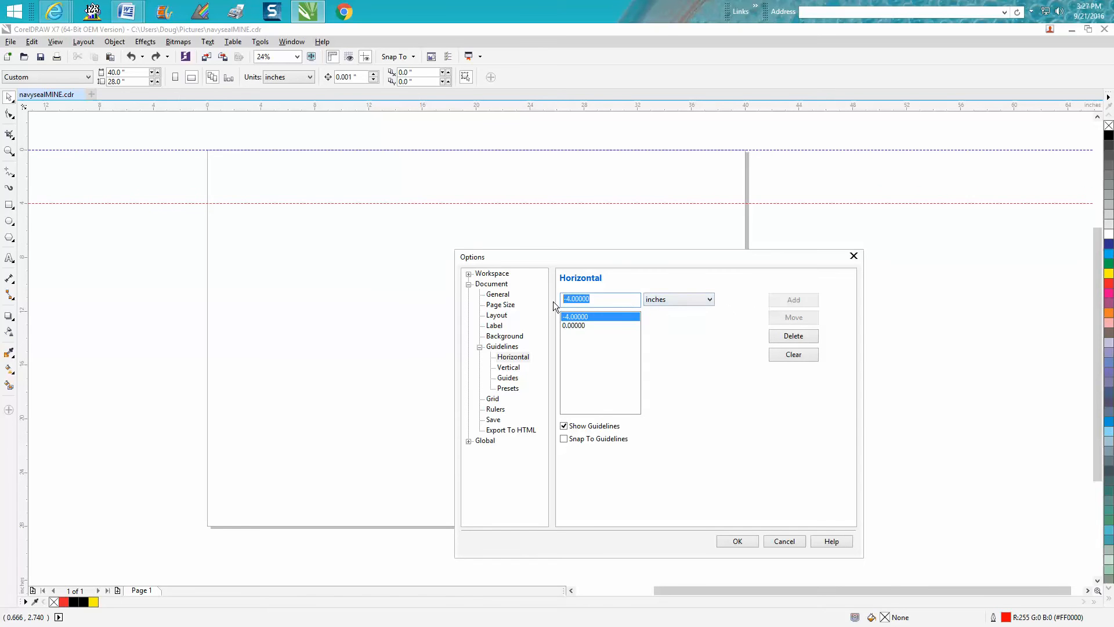
left_click(793, 299)
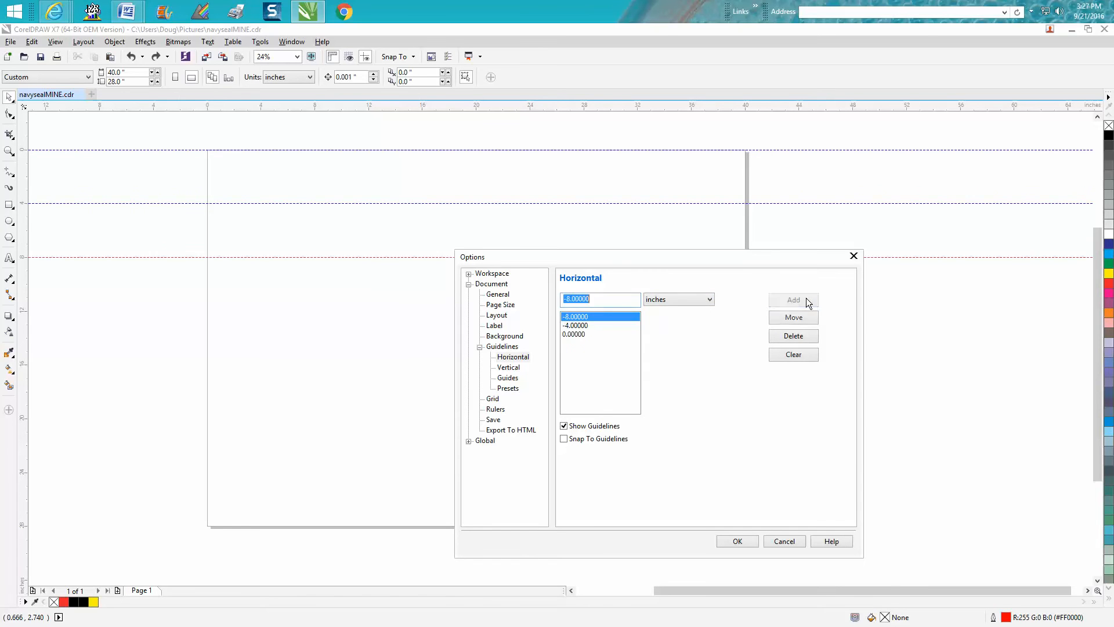
type("-1")
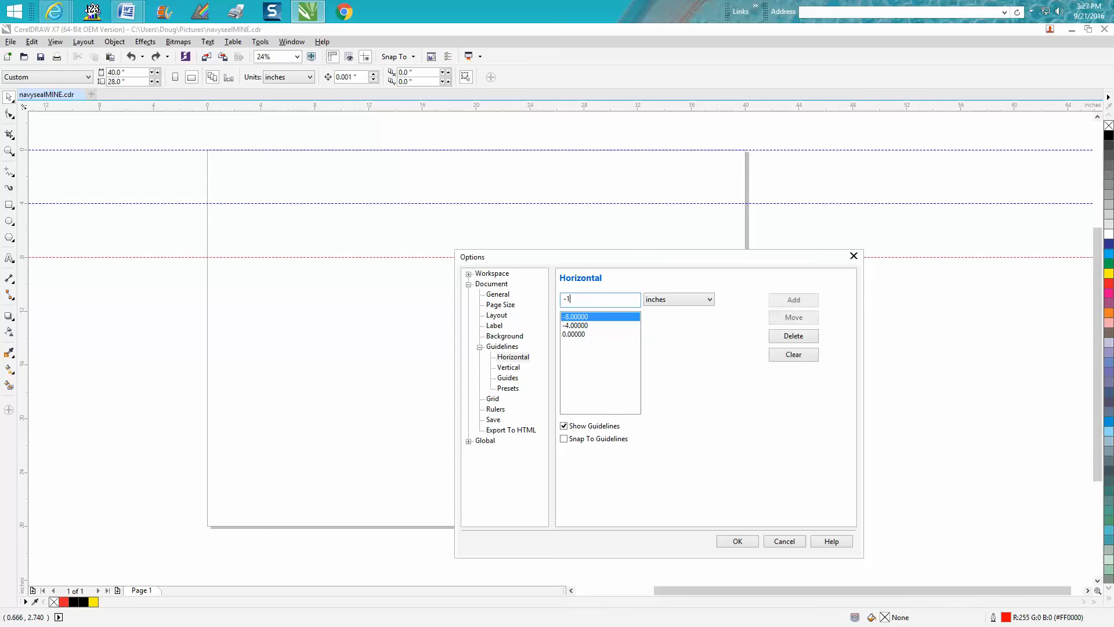
left_click(792, 299)
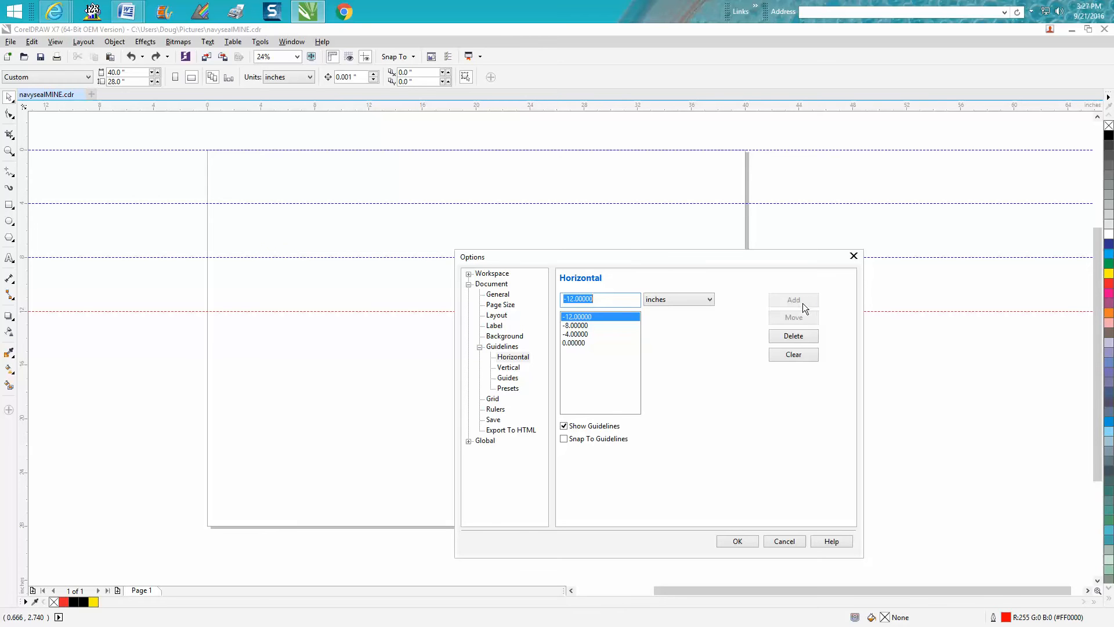
mouse_move(522, 298)
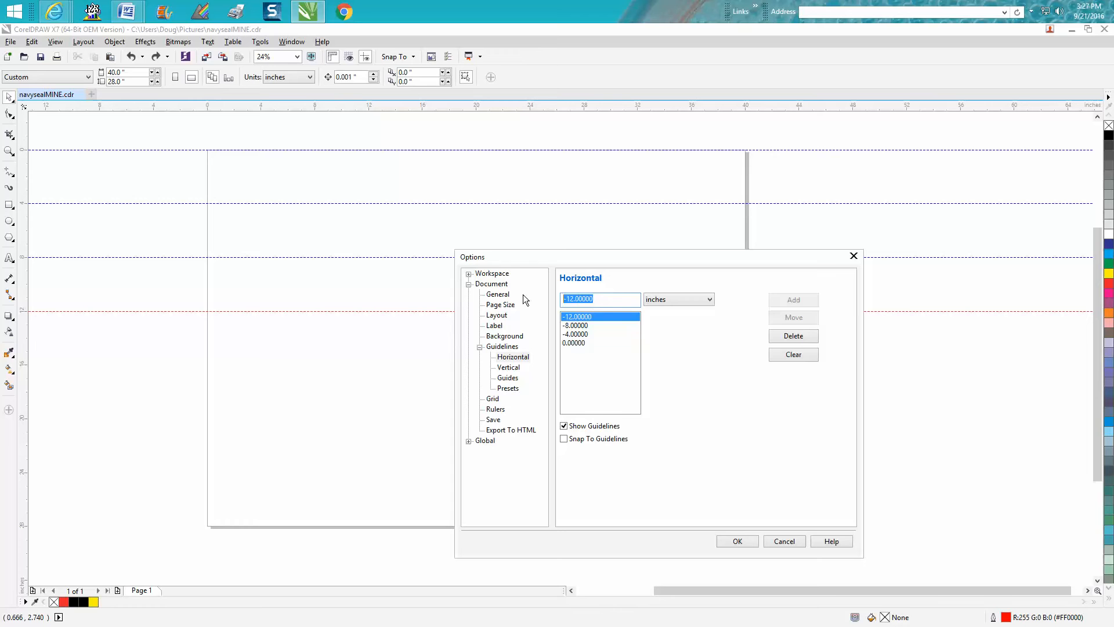
left_click(793, 299)
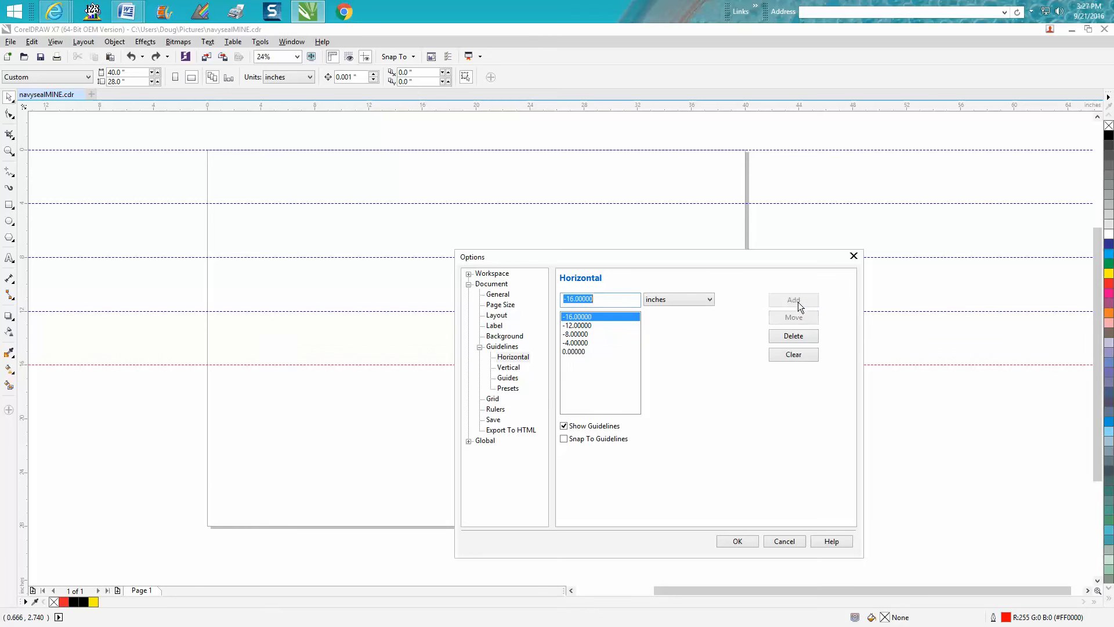
- On the Vertical guidelines page, add guidelines at 4, 8, 12 and 16 inches
left_click(508, 367)
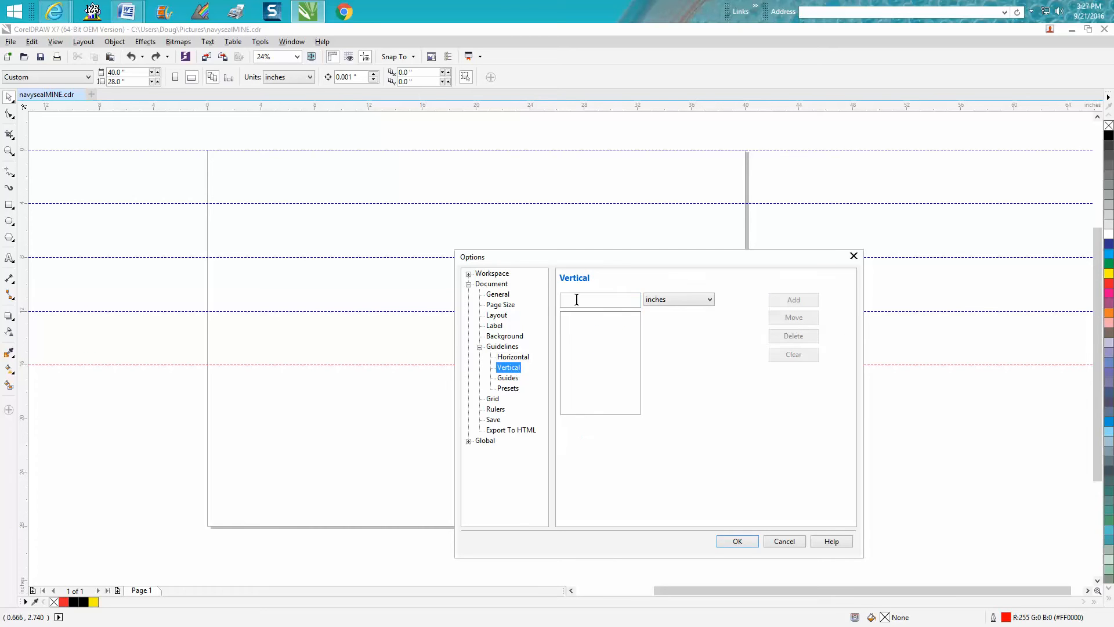
type("0.00000")
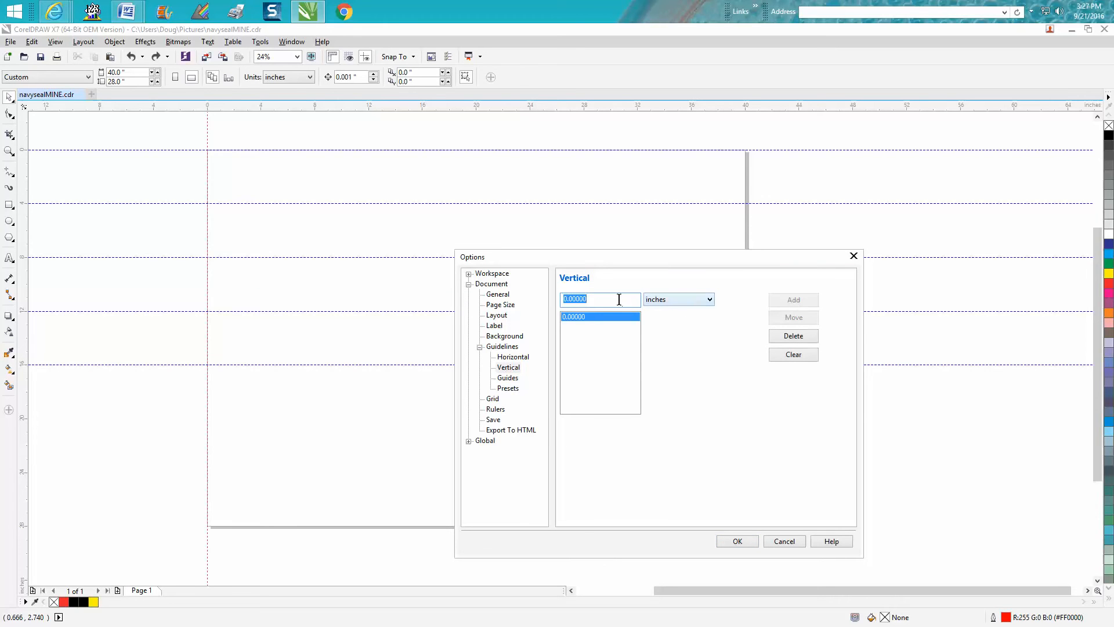
type("4")
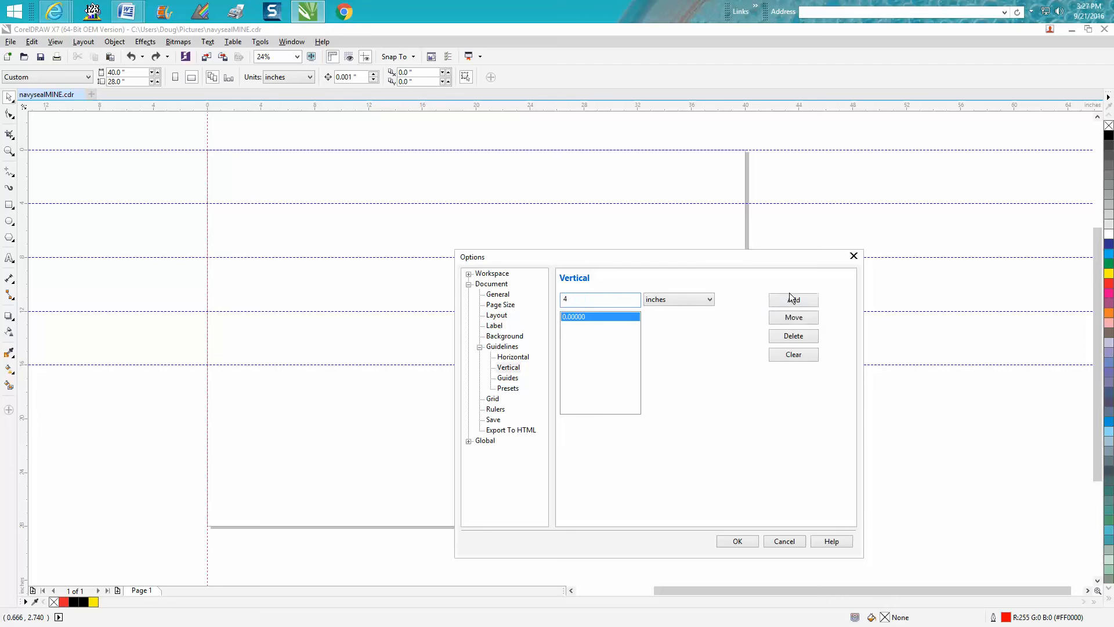
left_click(793, 299)
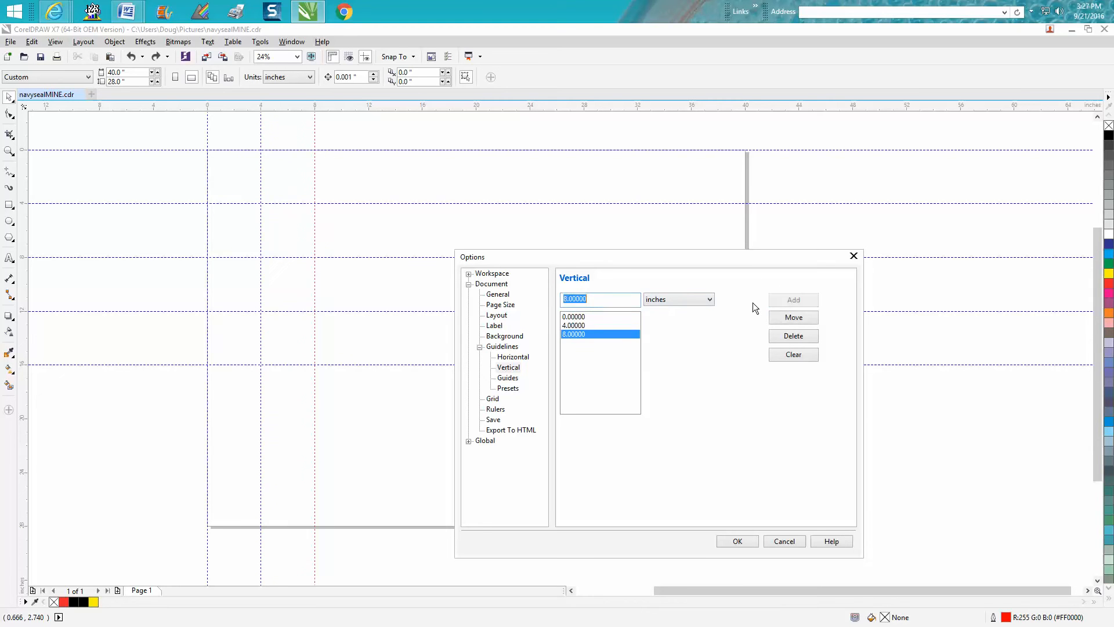
type("12")
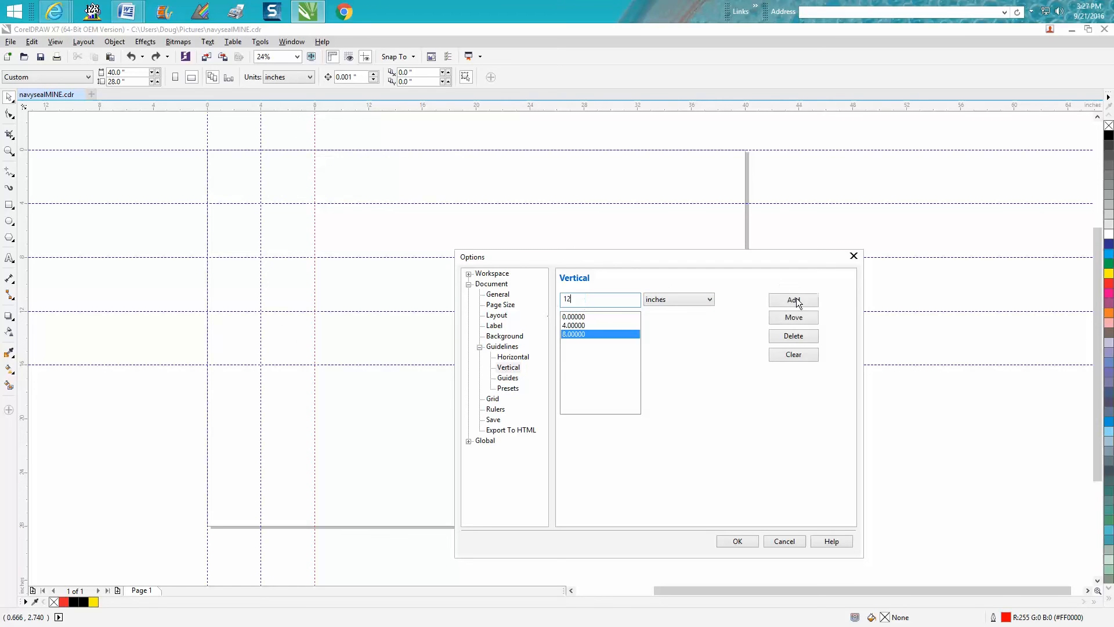
left_click(793, 299)
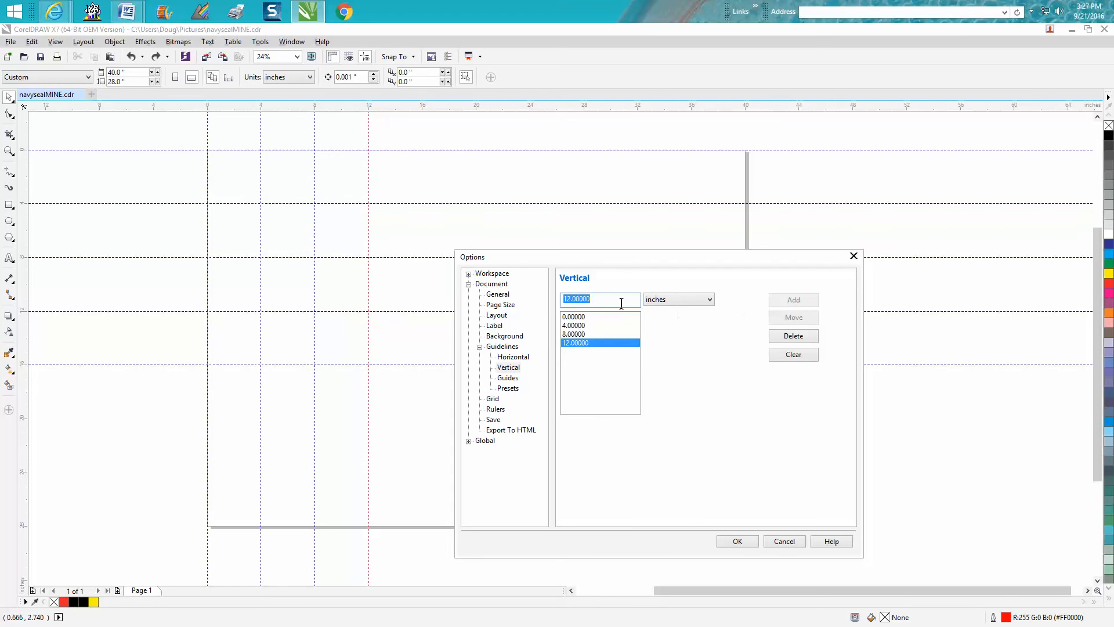
type("16")
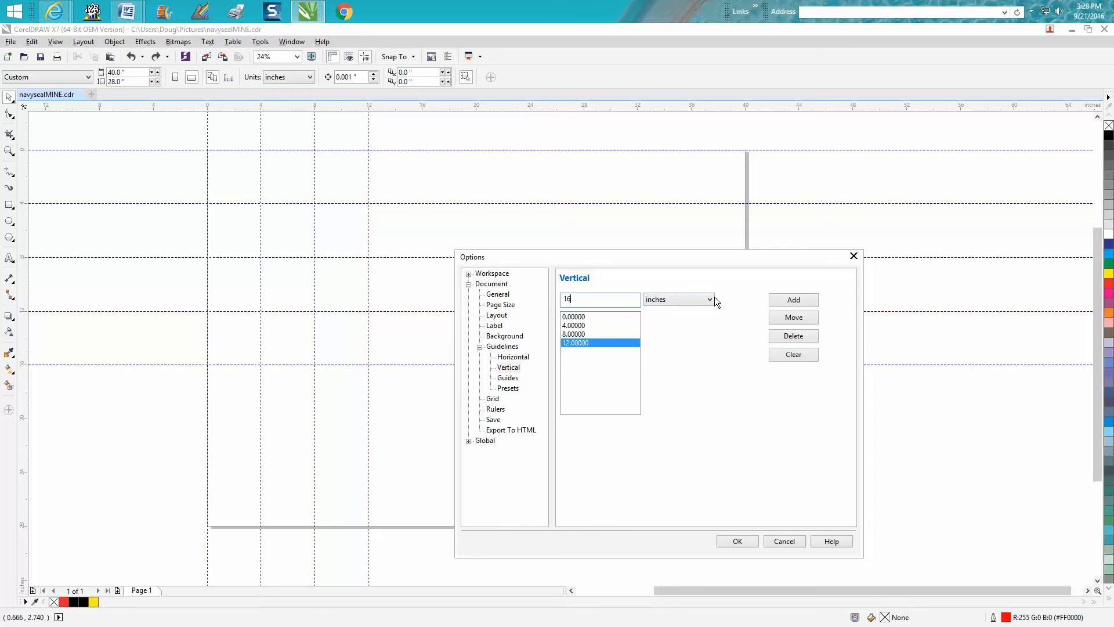
left_click(792, 299)
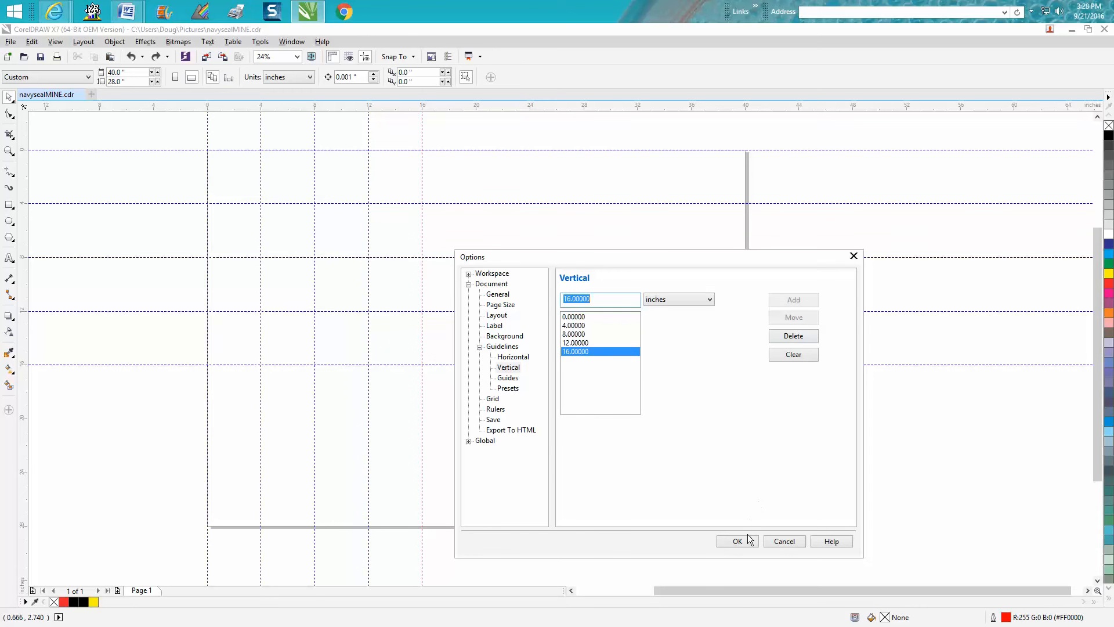
- Apply the guidelines with OK, then drag on the page and zoom out
left_click(736, 541)
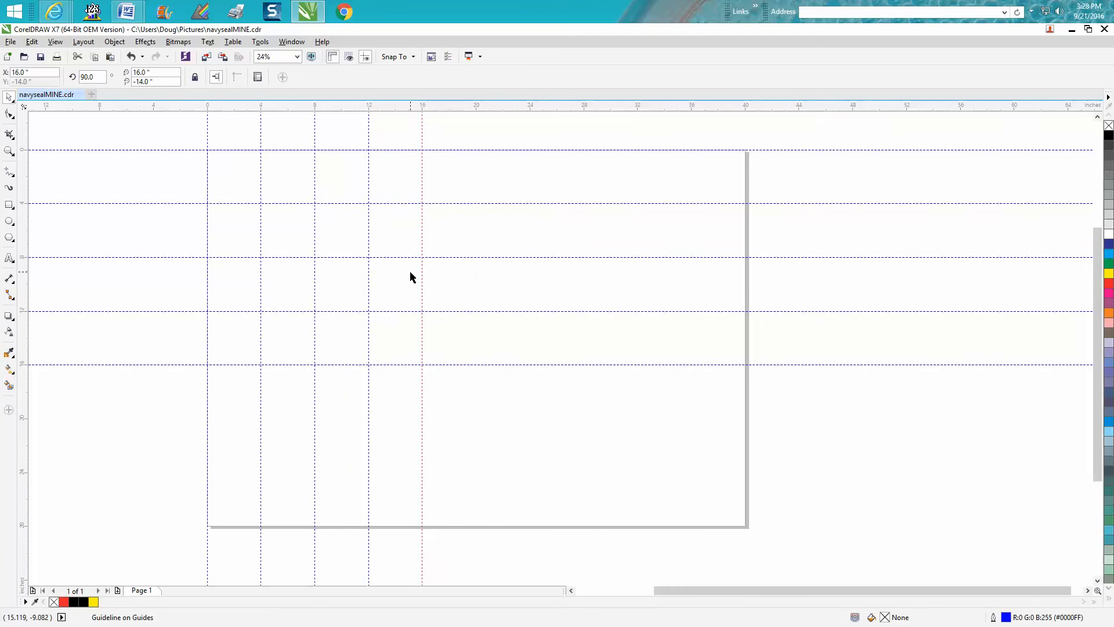
mouse_move(423, 226)
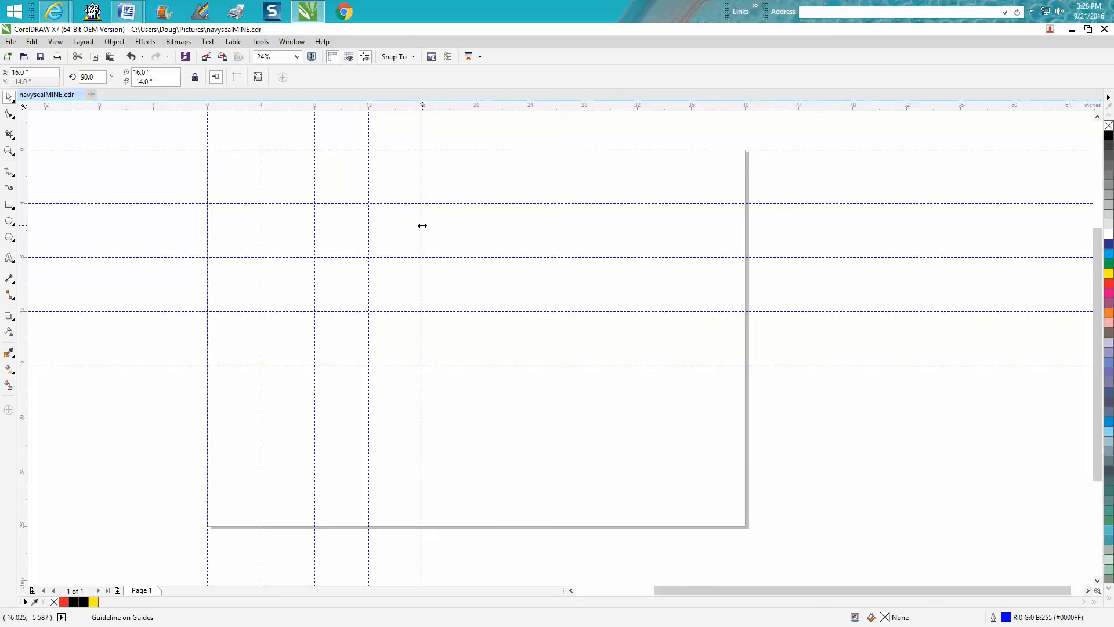
left_click_drag(422, 225, 446, 226)
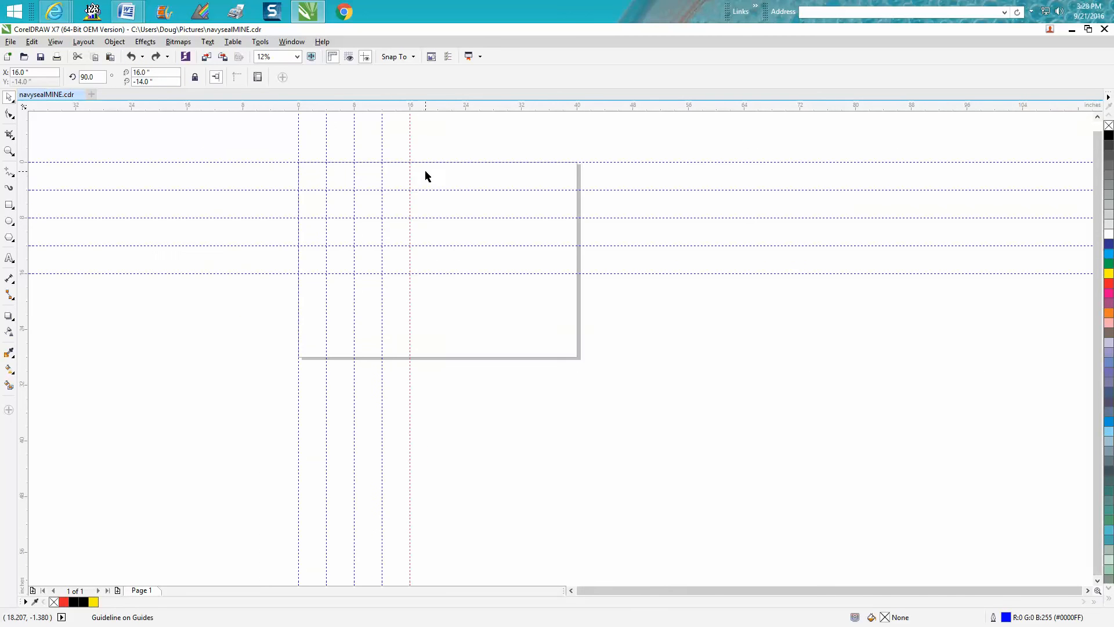
scroll("down", 3)
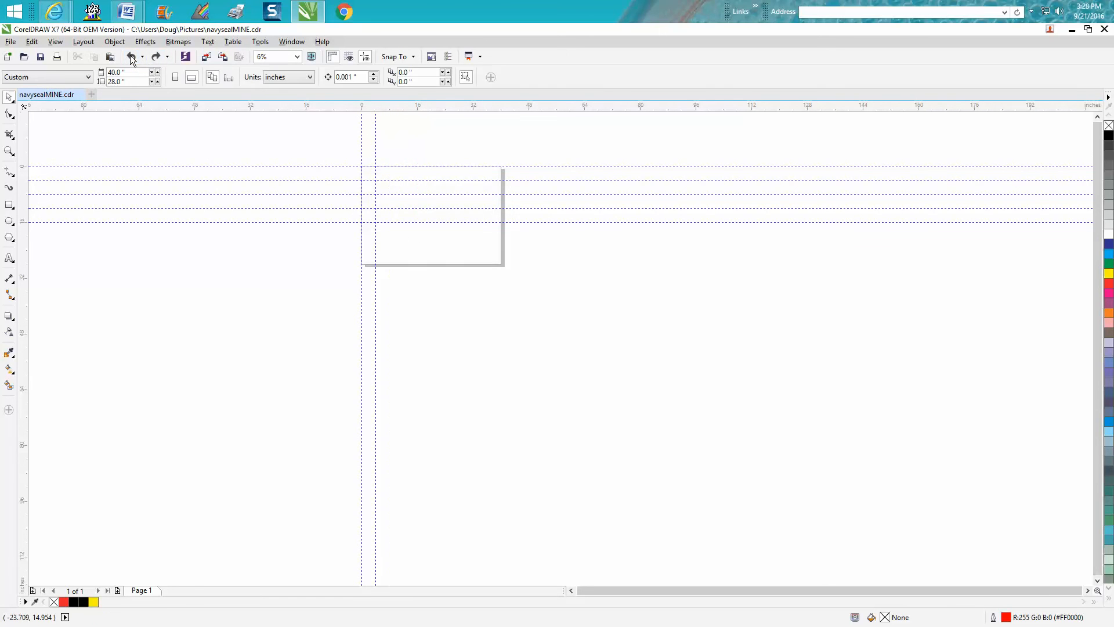
- Undo the guideline changes until no guides remain on the page
left_click(131, 56)
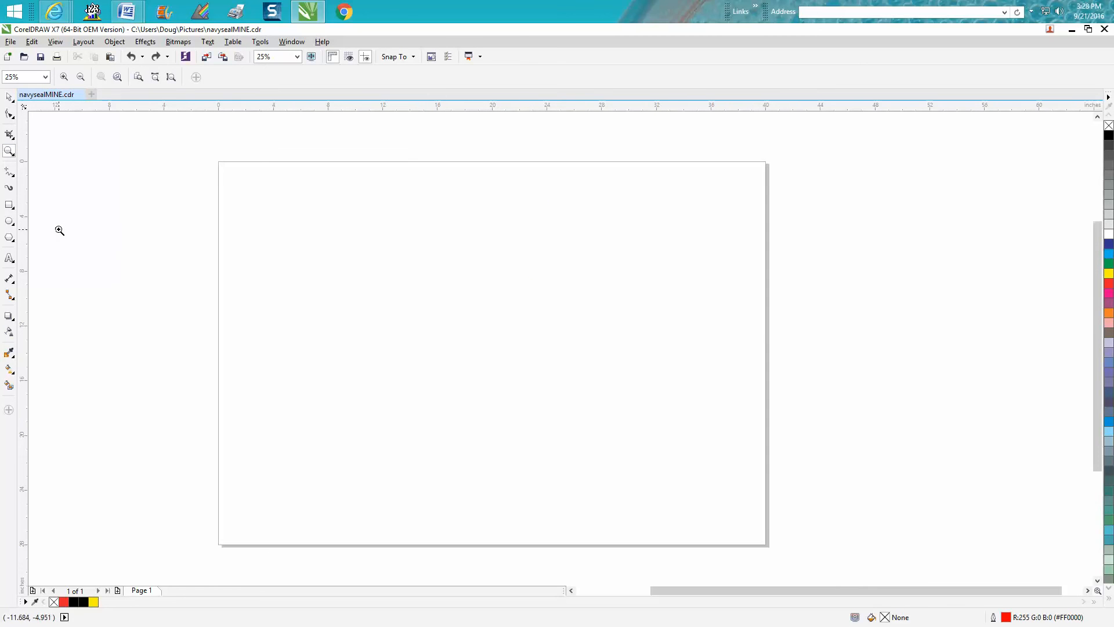
mouse_move(26, 139)
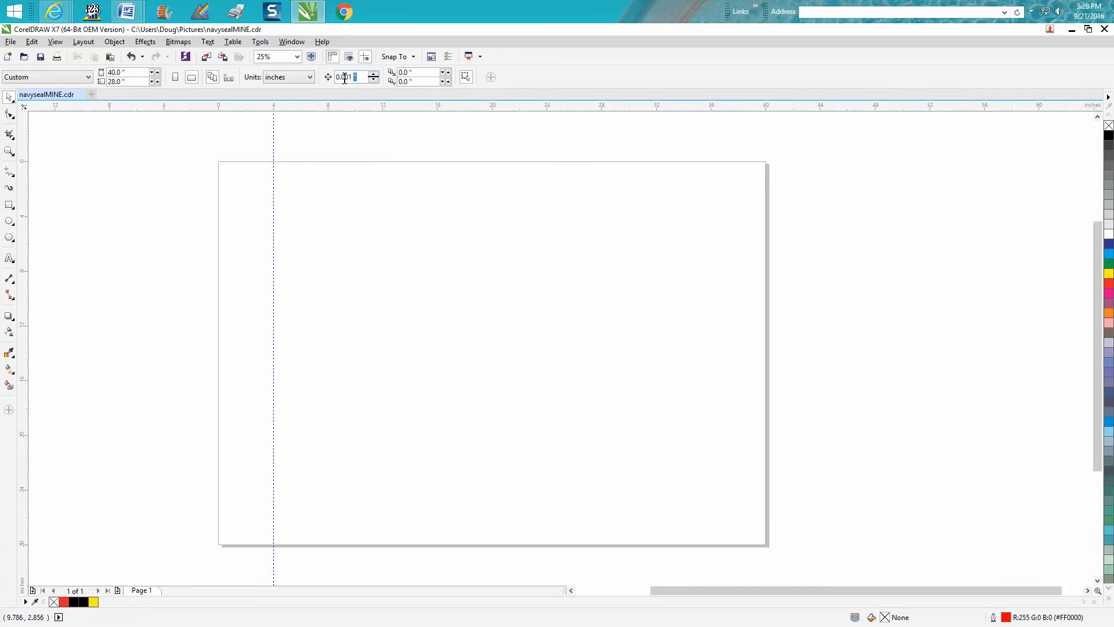
- Enter 4 inches as the first vertical guideline position
type("4.0 \"")
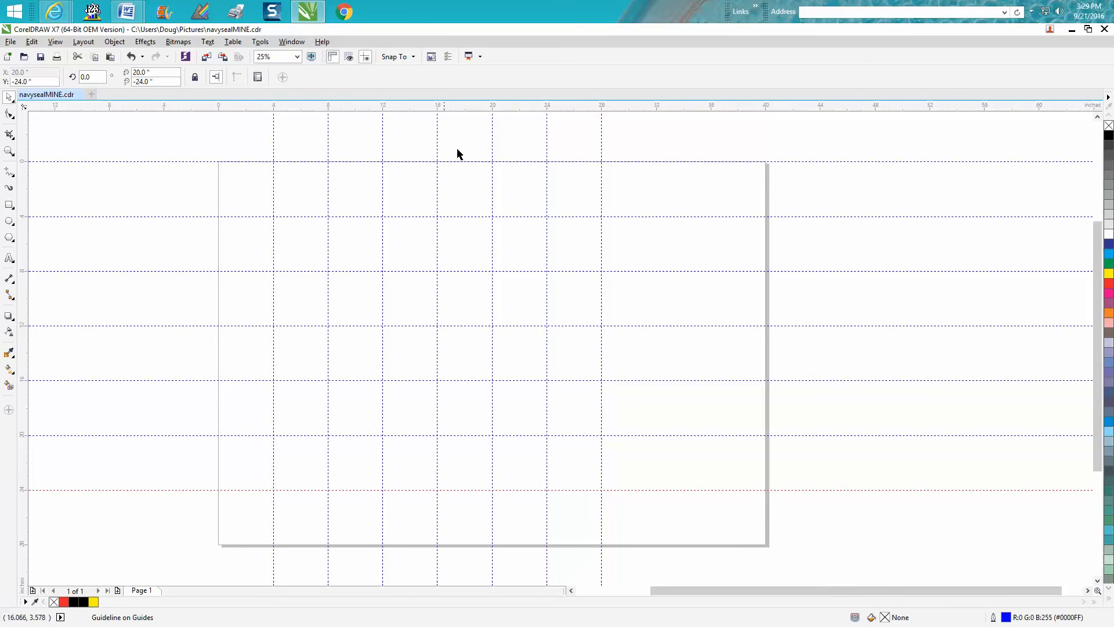
mouse_move(485, 262)
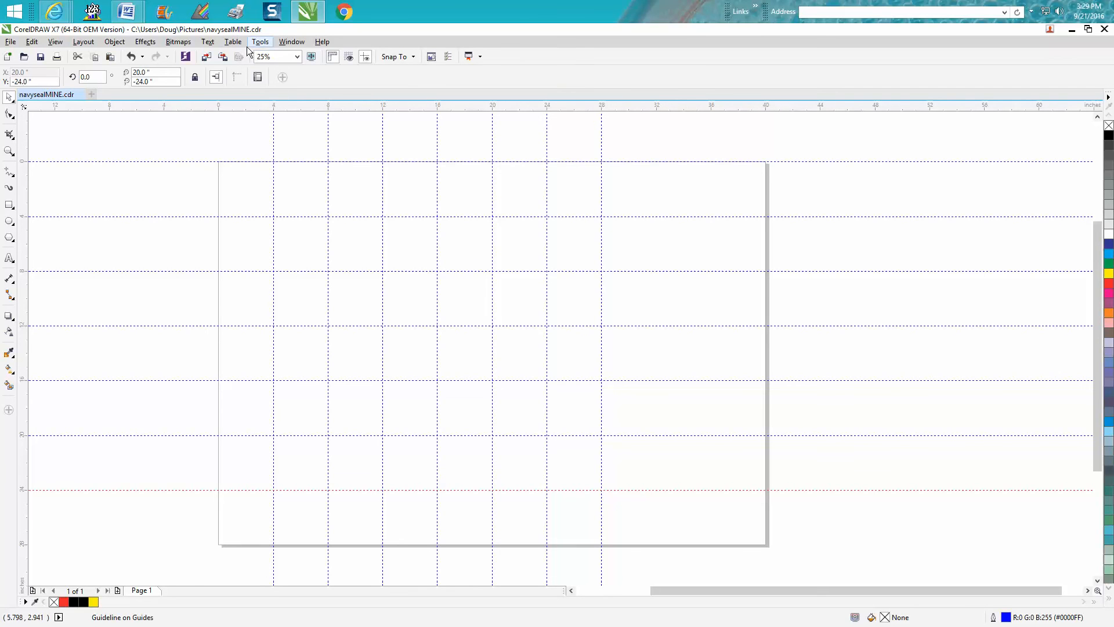
left_click(260, 41)
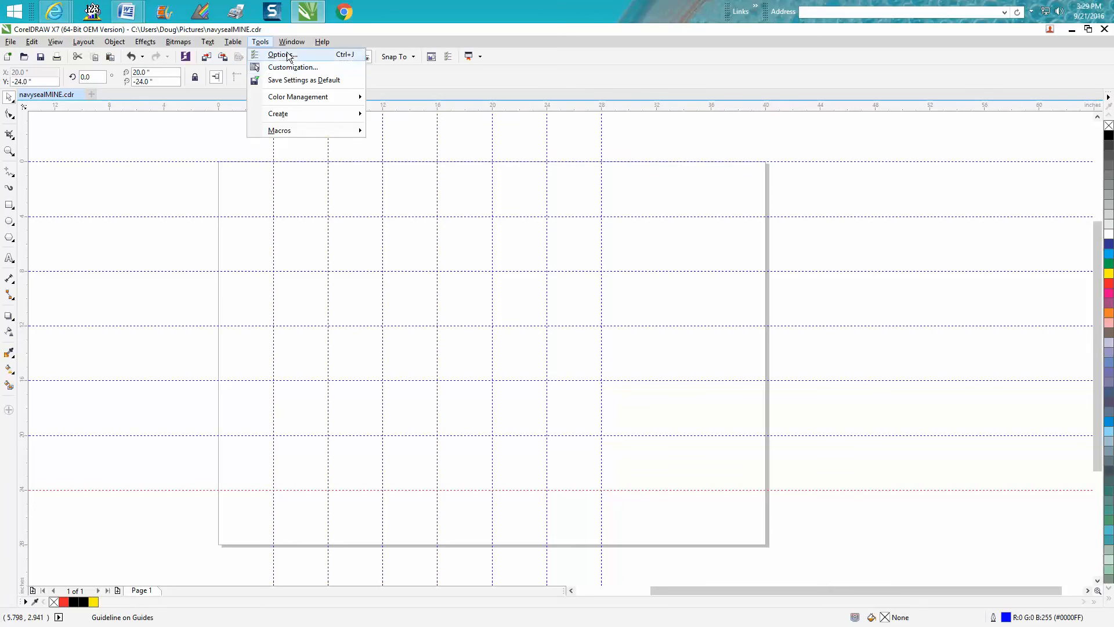
left_click(282, 55)
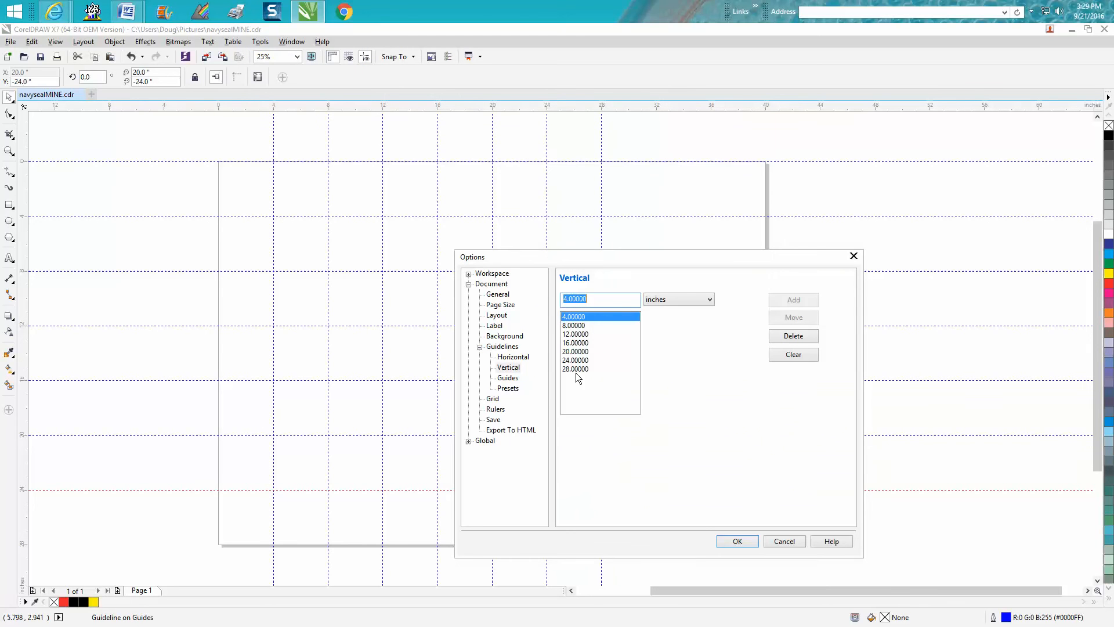
mouse_move(704, 408)
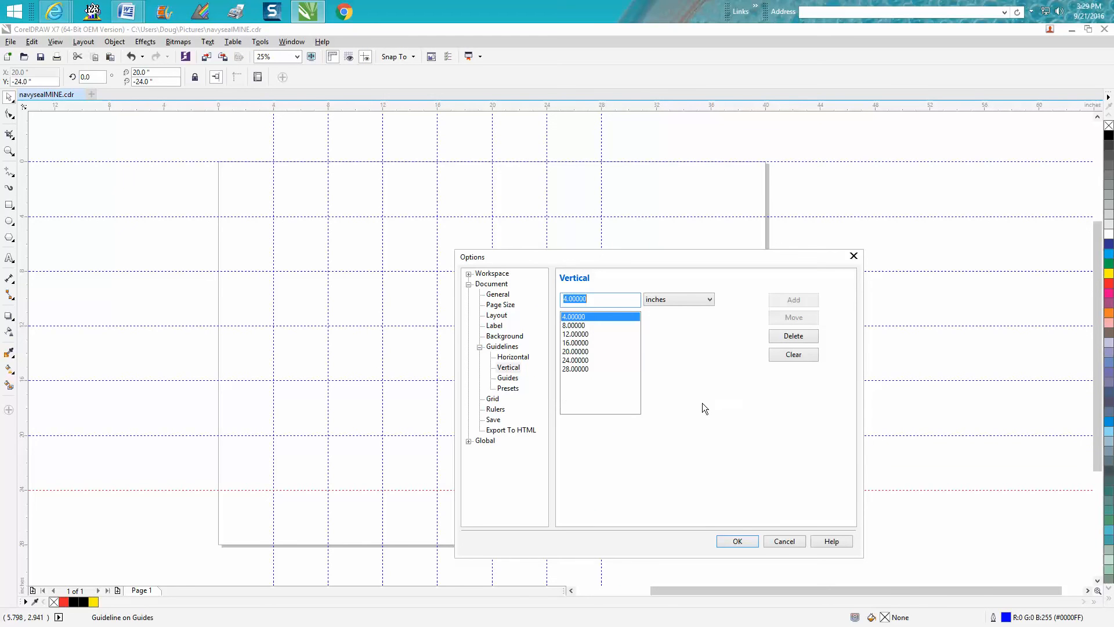
left_click(737, 540)
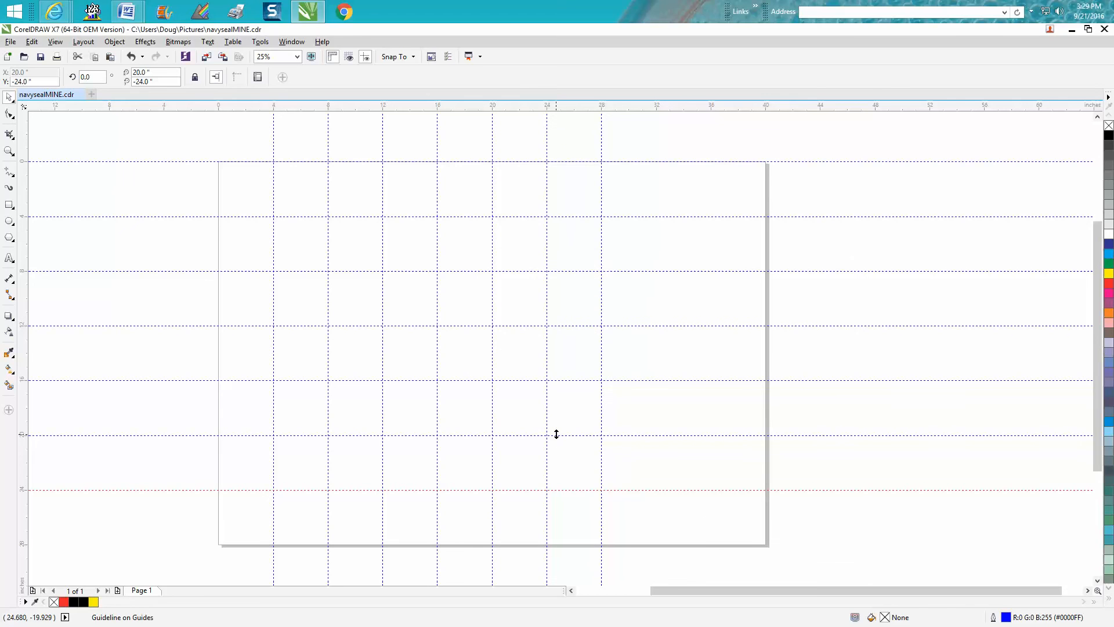